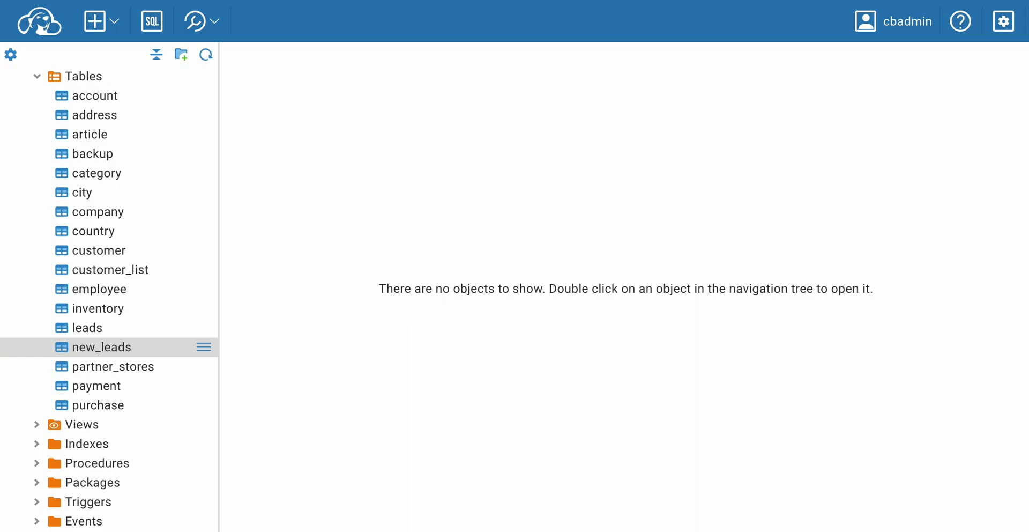
mouse_move(735, 210)
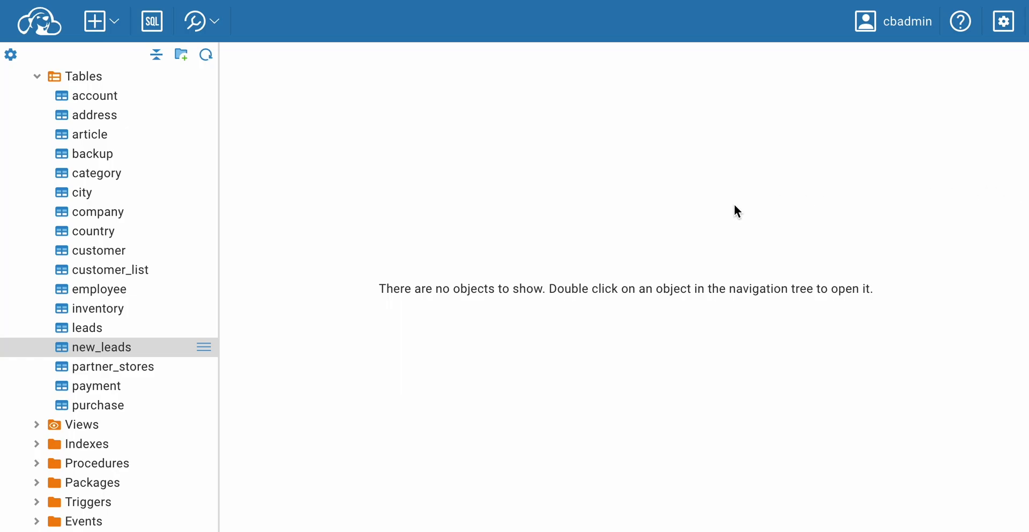
mouse_move(213, 346)
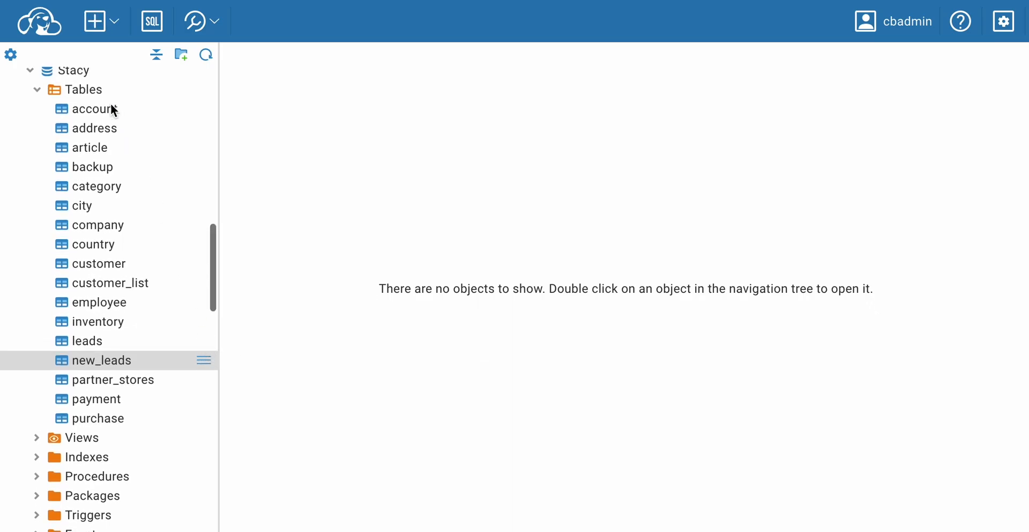
mouse_move(111, 399)
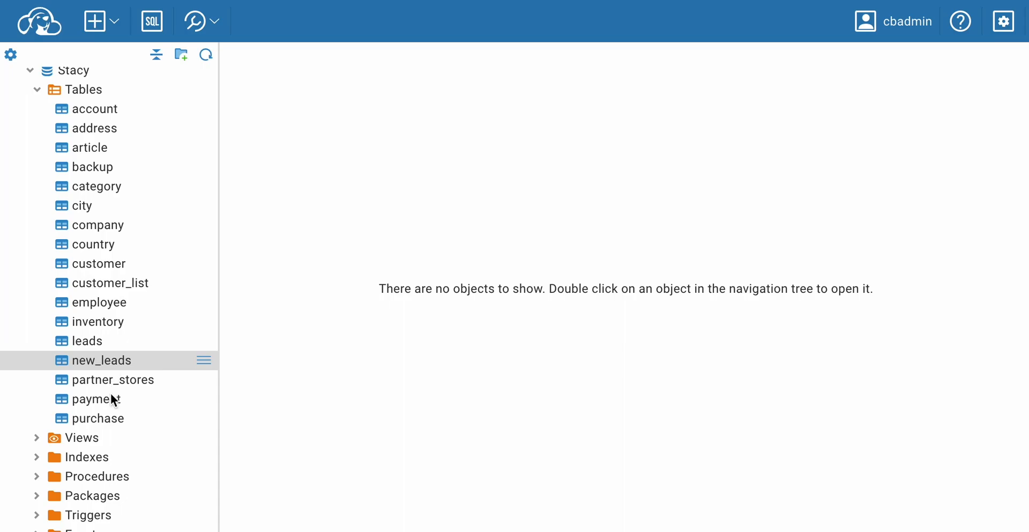
mouse_move(523, 255)
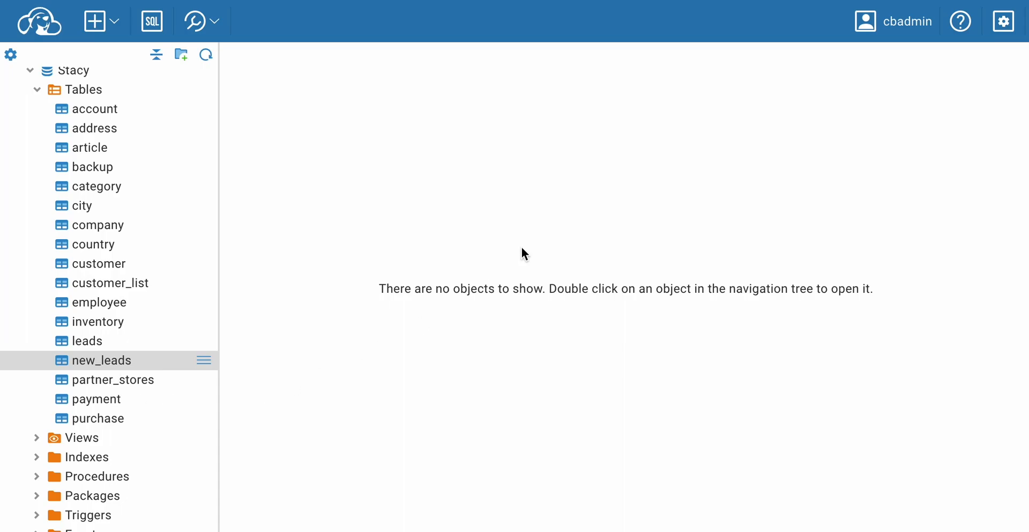
mouse_move(876, 51)
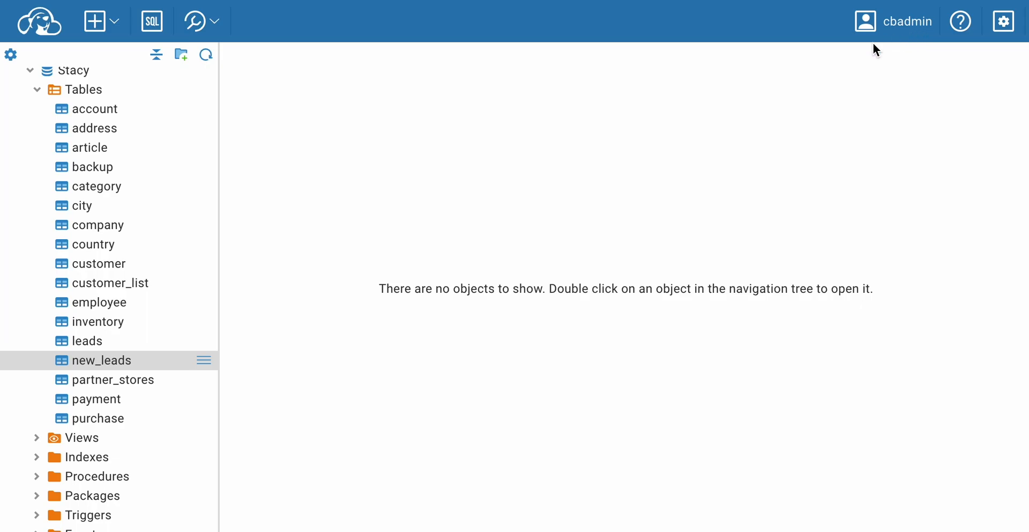
mouse_move(172, 265)
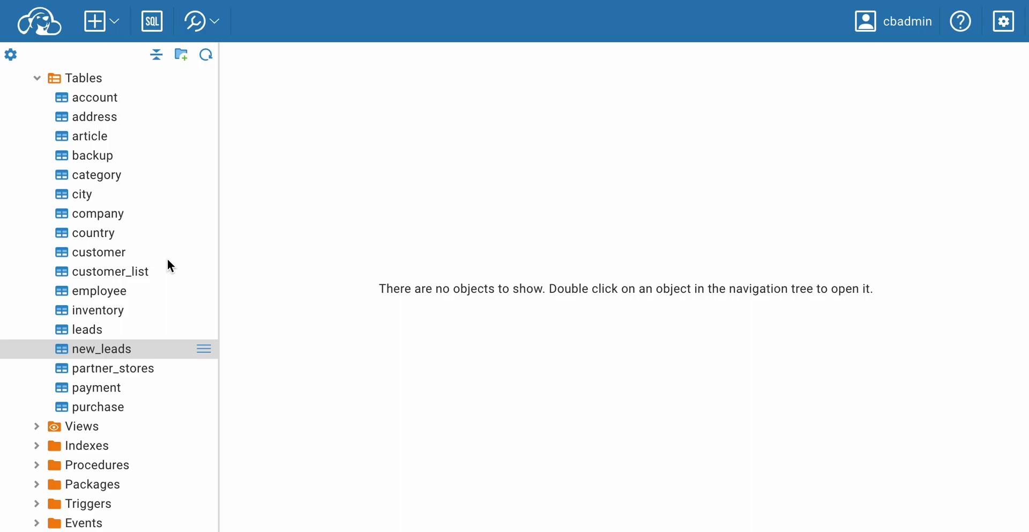
mouse_move(207, 348)
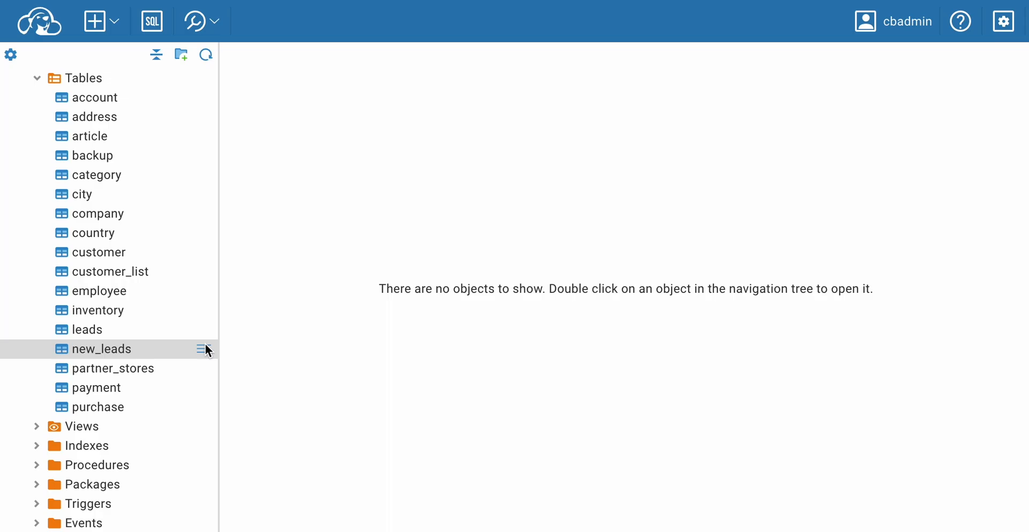
mouse_move(206, 350)
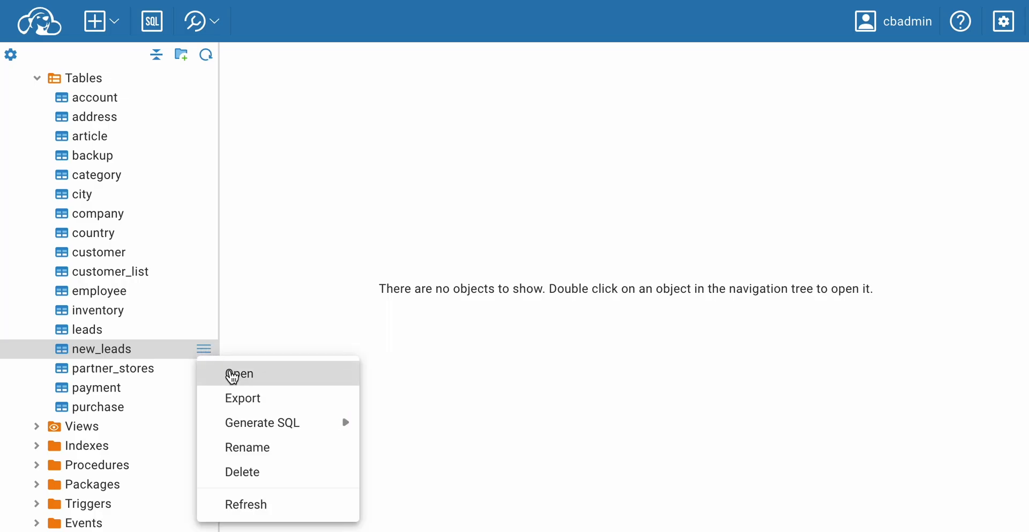
mouse_move(302, 397)
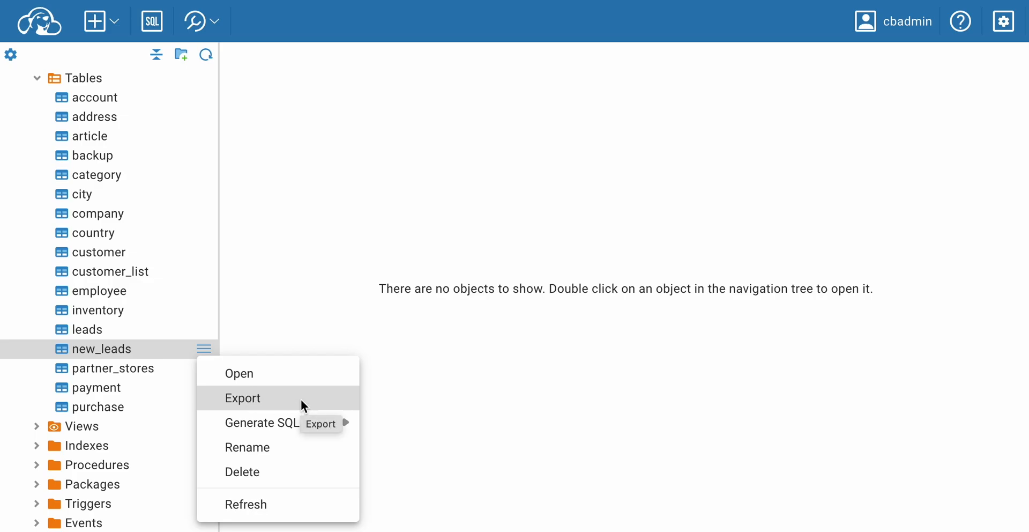
mouse_move(332, 403)
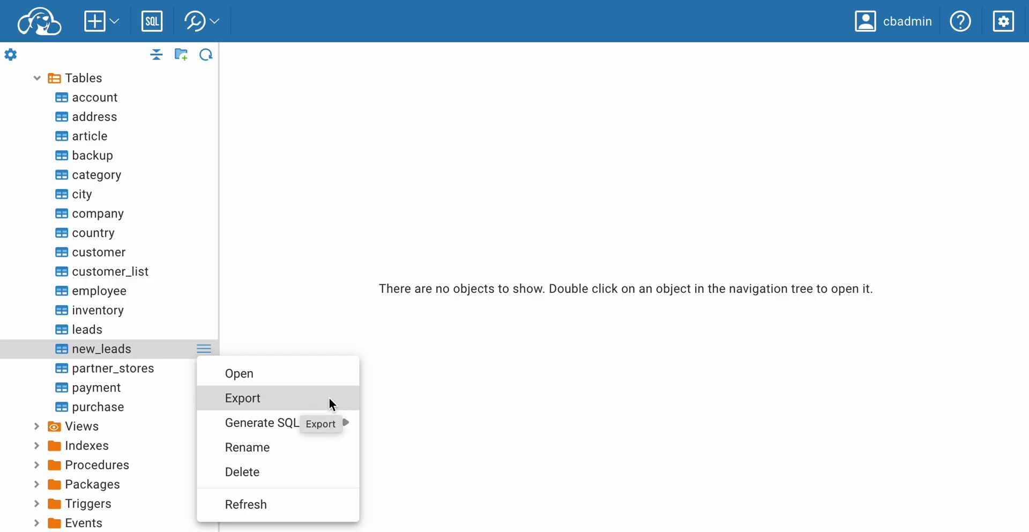
Start an export of the new_leads table from the navigator.
left_click(242, 398)
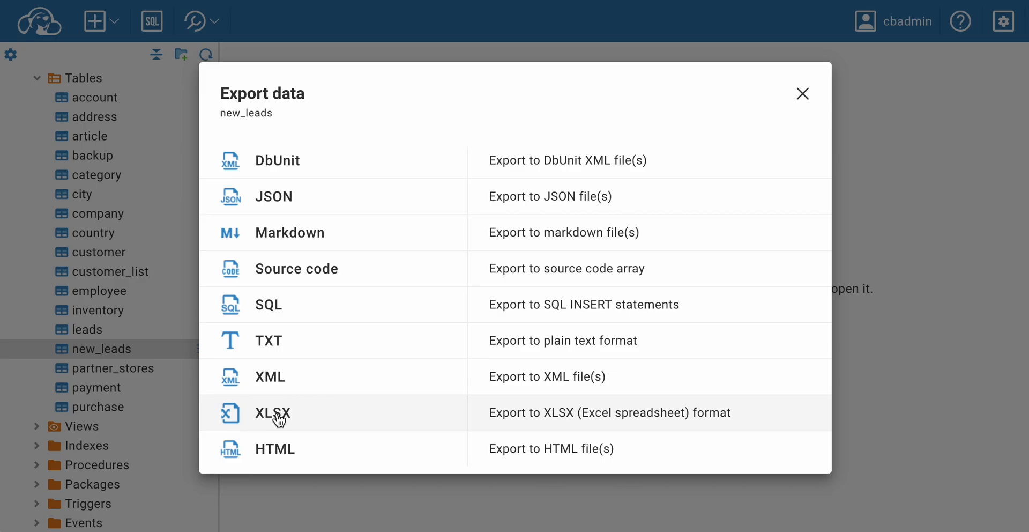
mouse_move(317, 417)
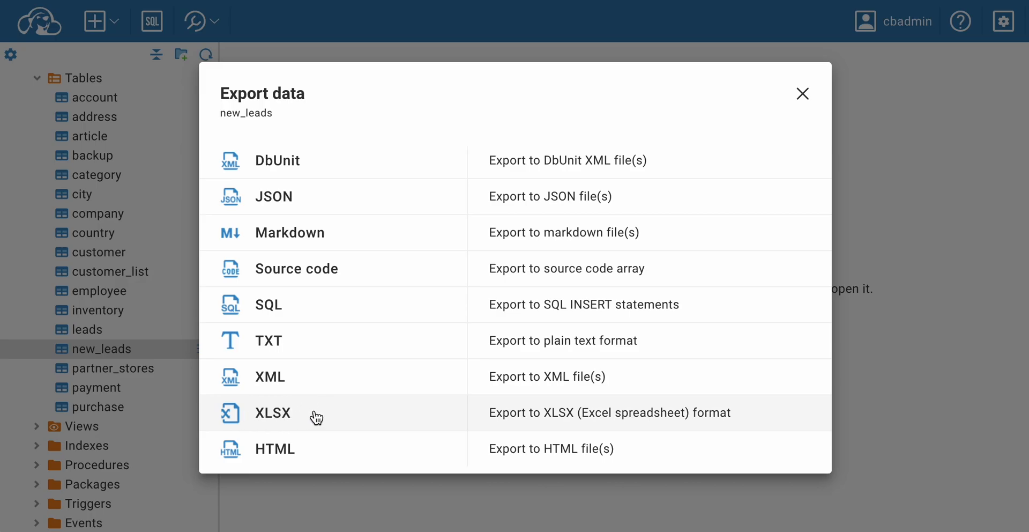
mouse_move(255, 420)
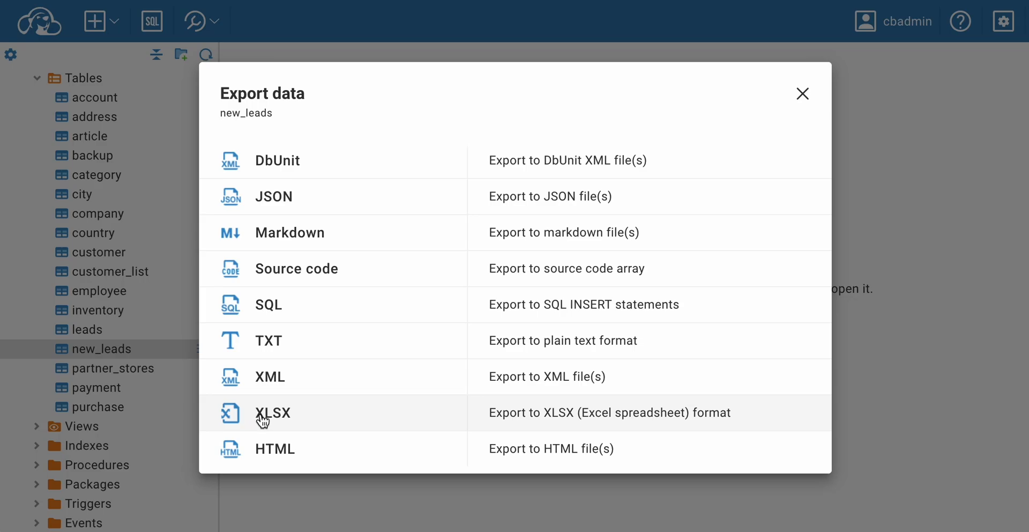
Export new_leads as XLSX, keeping the default format and output settings.
left_click(272, 413)
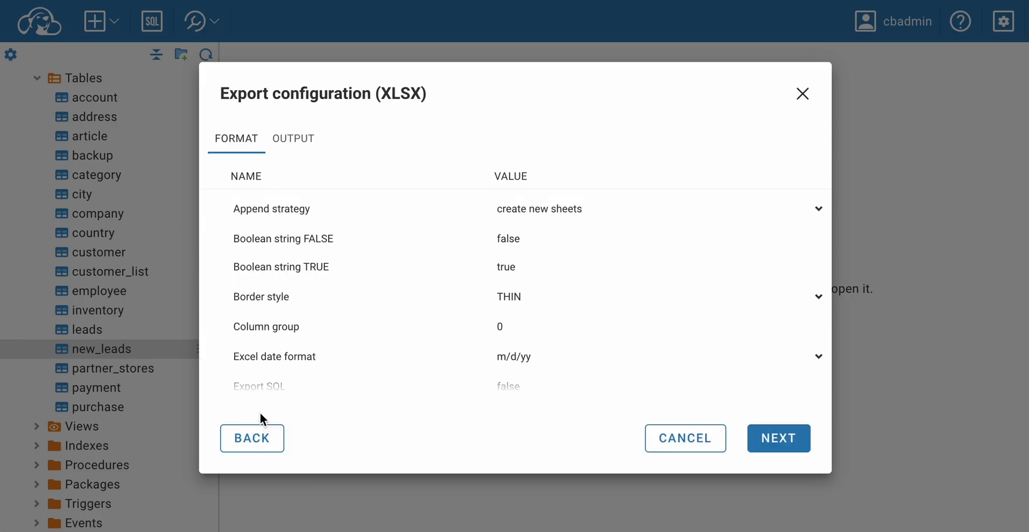
scroll("down", 3)
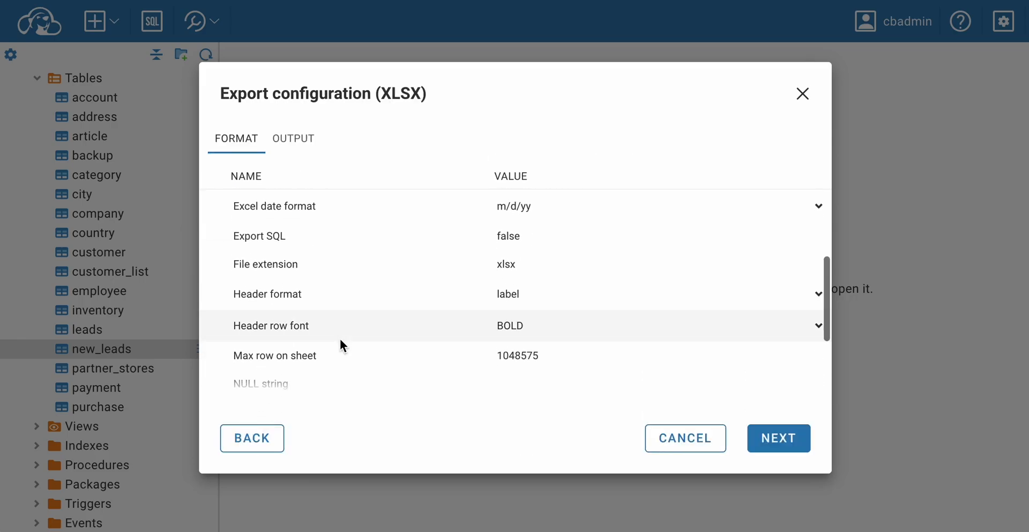
scroll("down", 3)
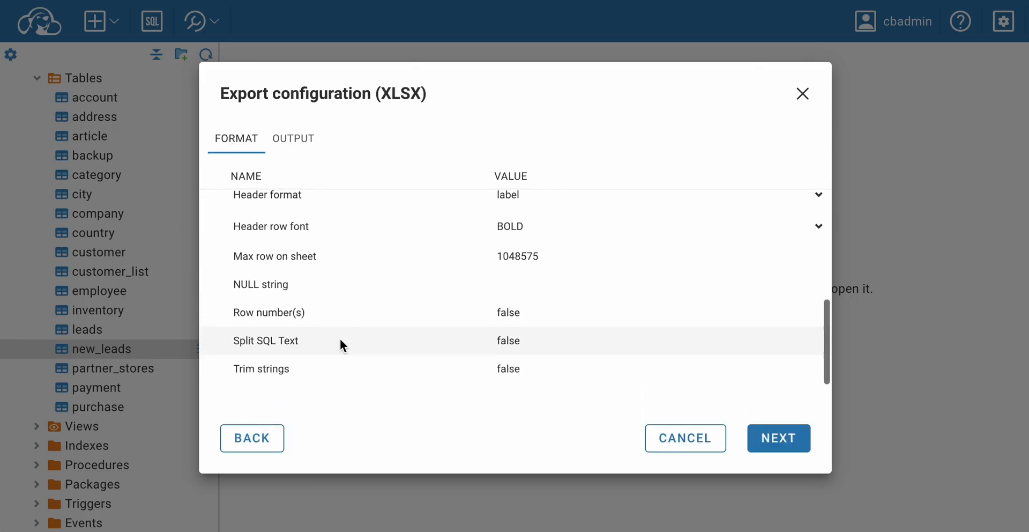
scroll("up", 3)
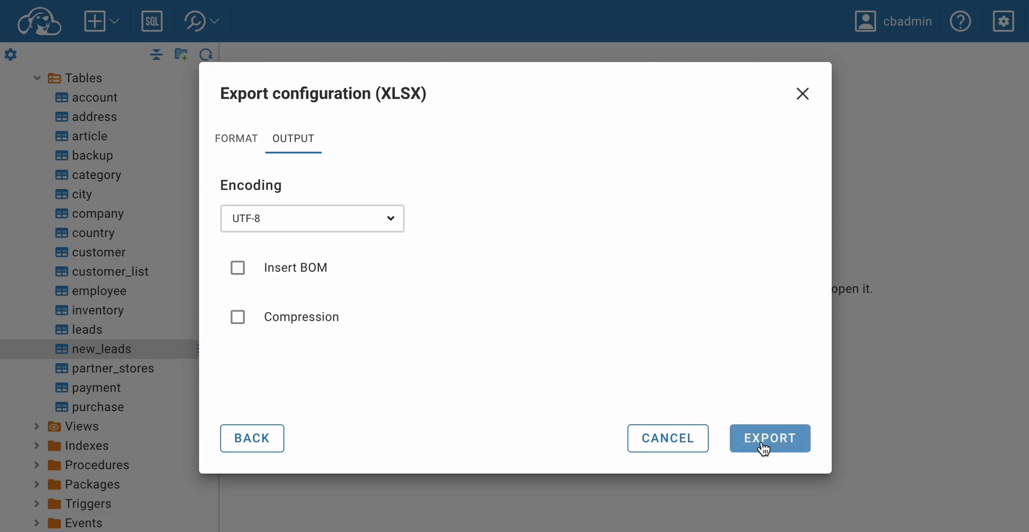
left_click(770, 438)
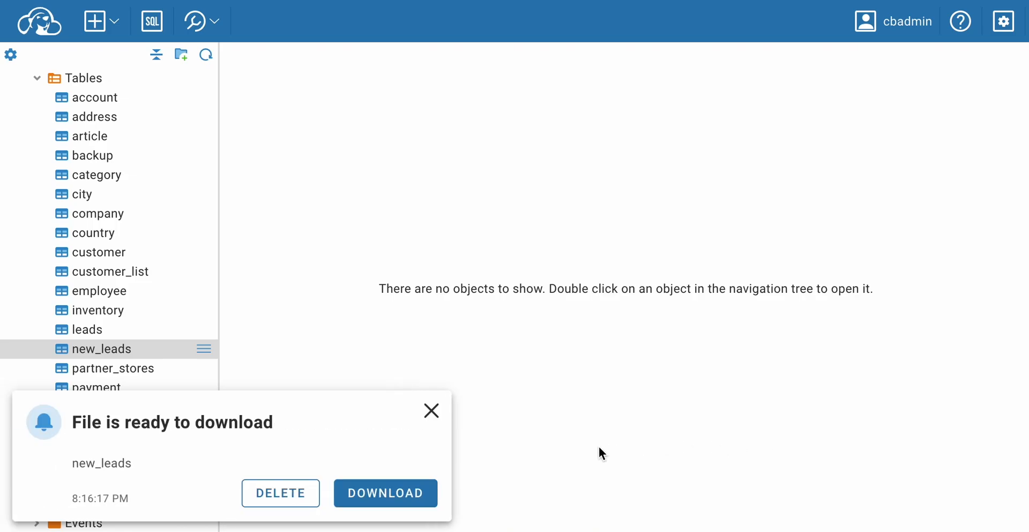
Download the exported new_leads.xlsx and dismiss the browser download bar.
left_click(384, 493)
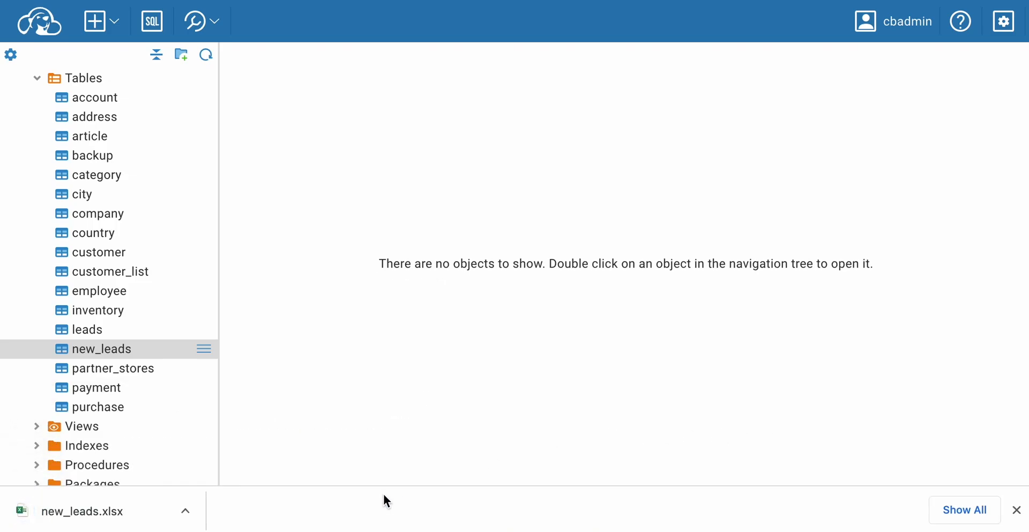
mouse_move(124, 524)
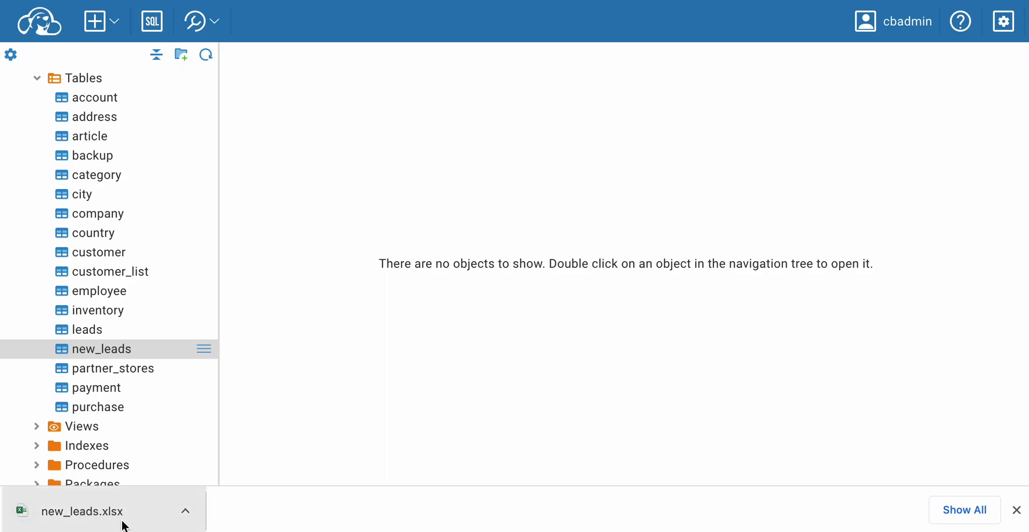
mouse_move(848, 482)
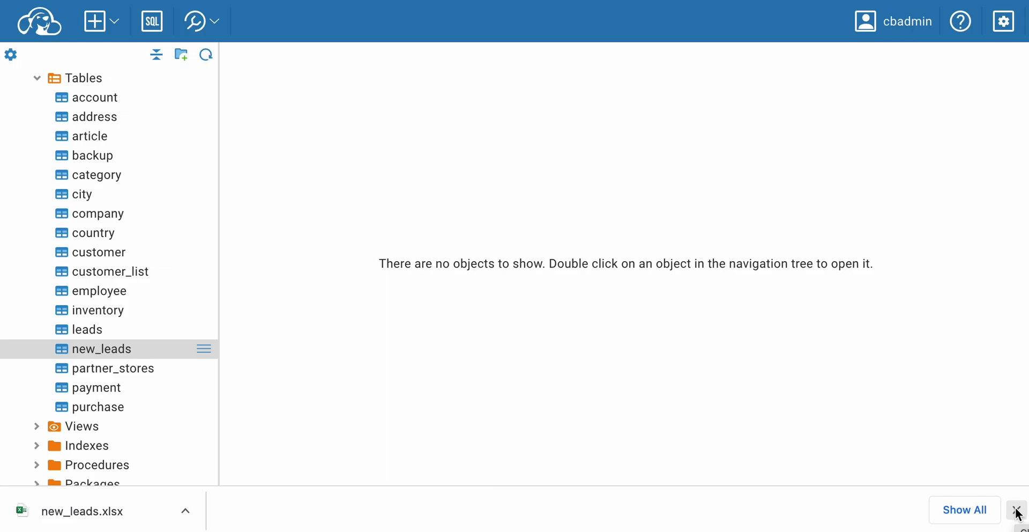
left_click(1018, 511)
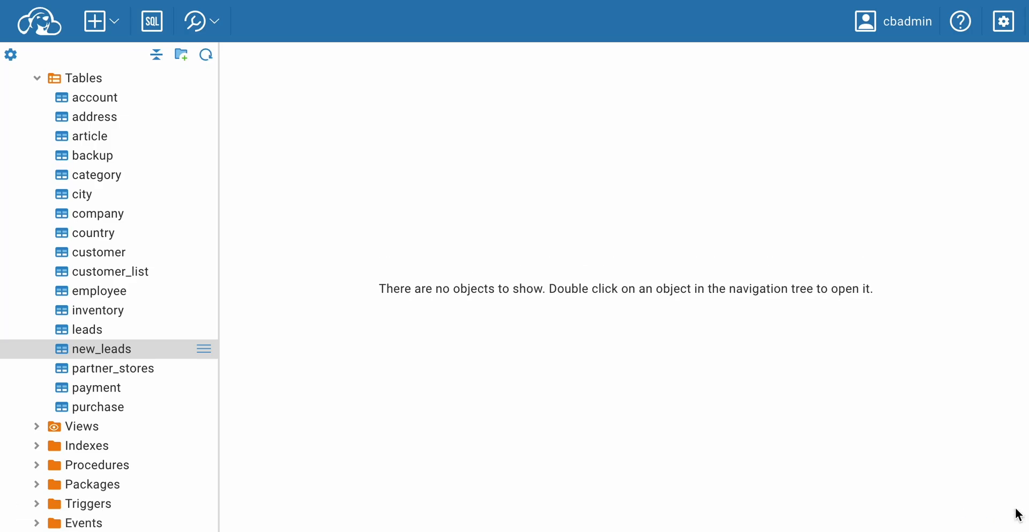
mouse_move(124, 353)
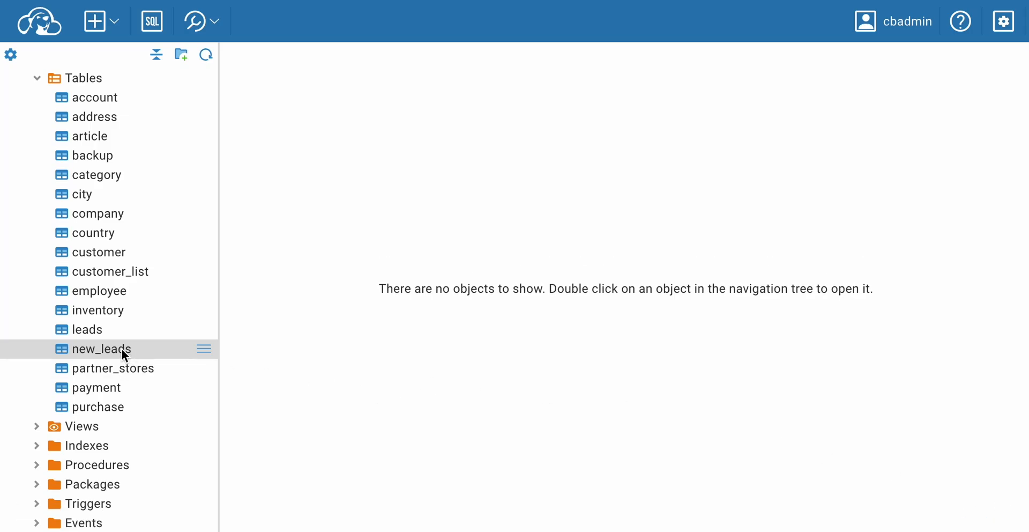
mouse_move(119, 349)
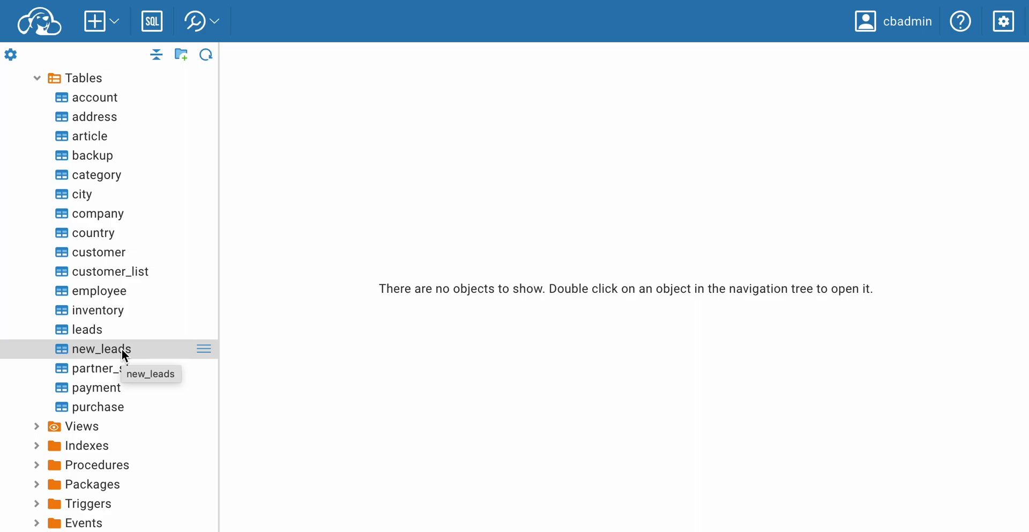
mouse_move(182, 355)
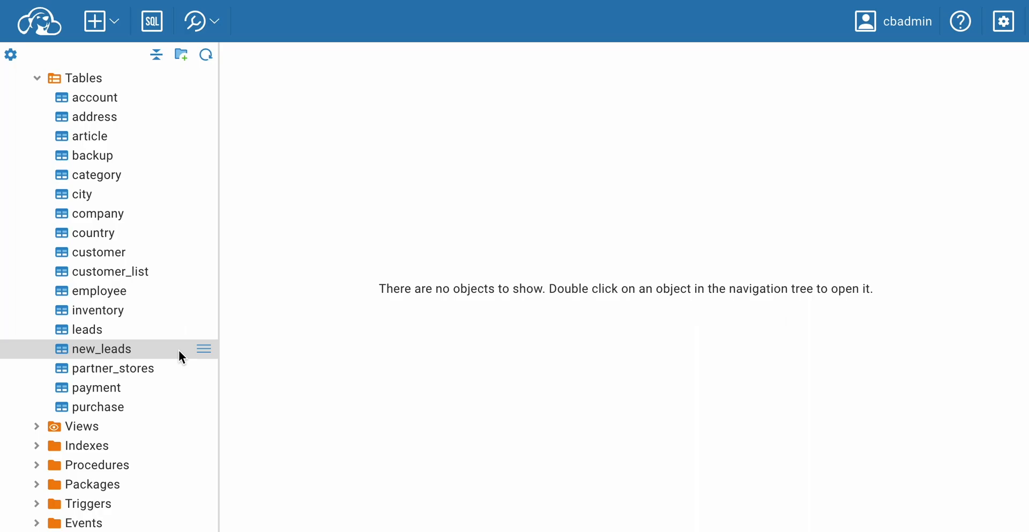
Open new_leads in the Data Editor and browse its 200 fetched rows.
double_click(100, 348)
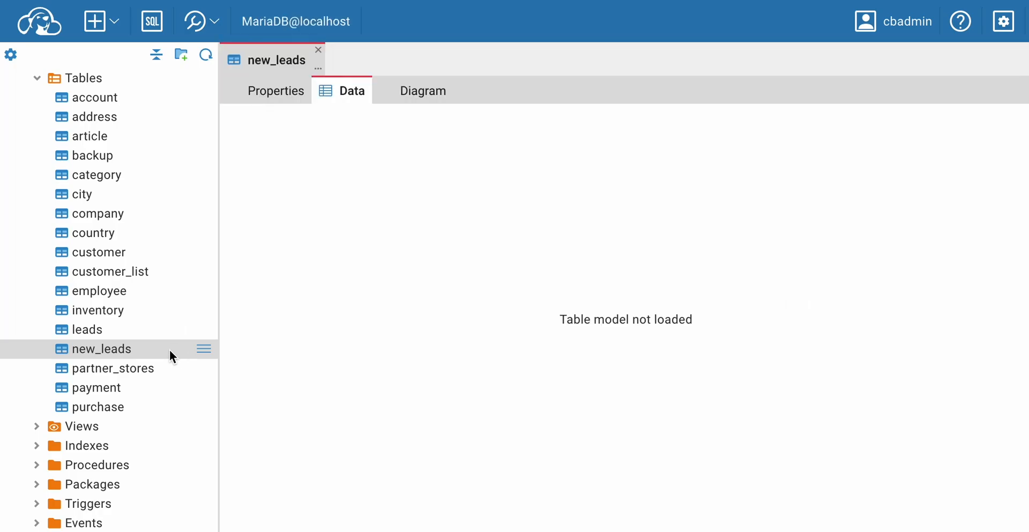
left_click(351, 91)
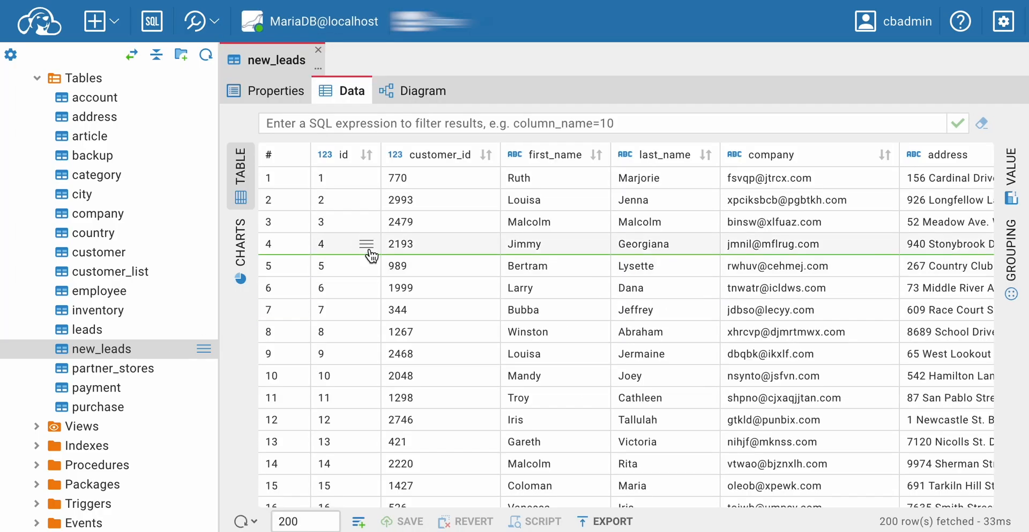
scroll("right", 3)
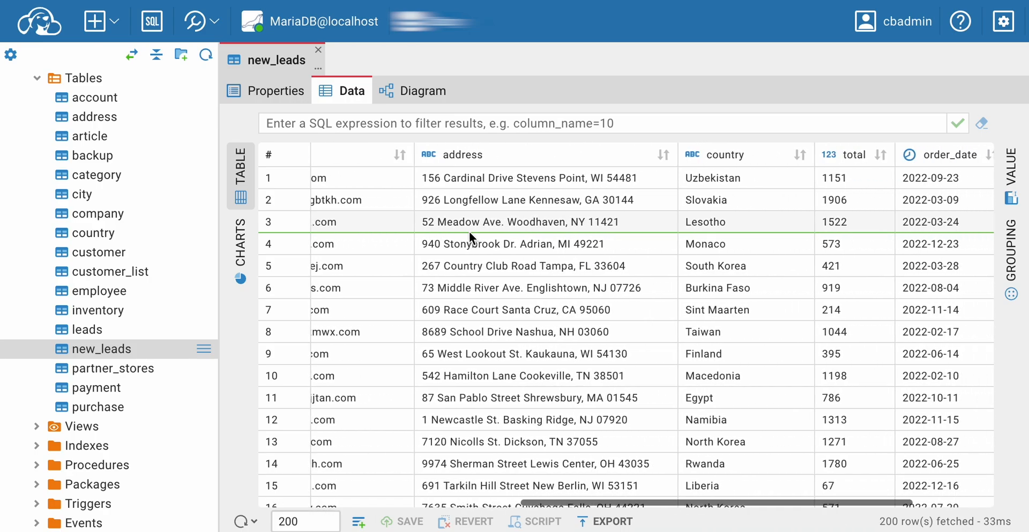
scroll("right", 3)
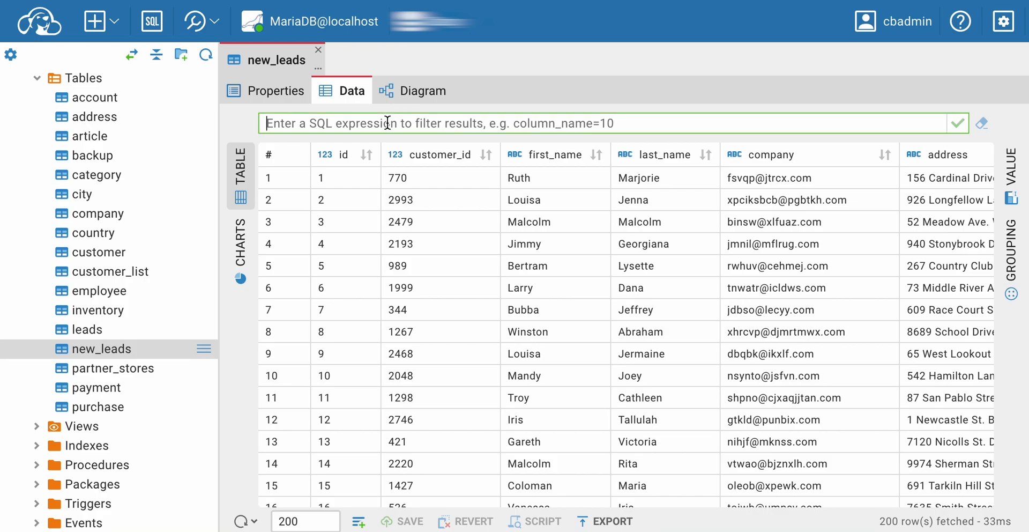
Apply the filter 'Total > 200' to the new_leads grid and review the matching rows.
type("Tot")
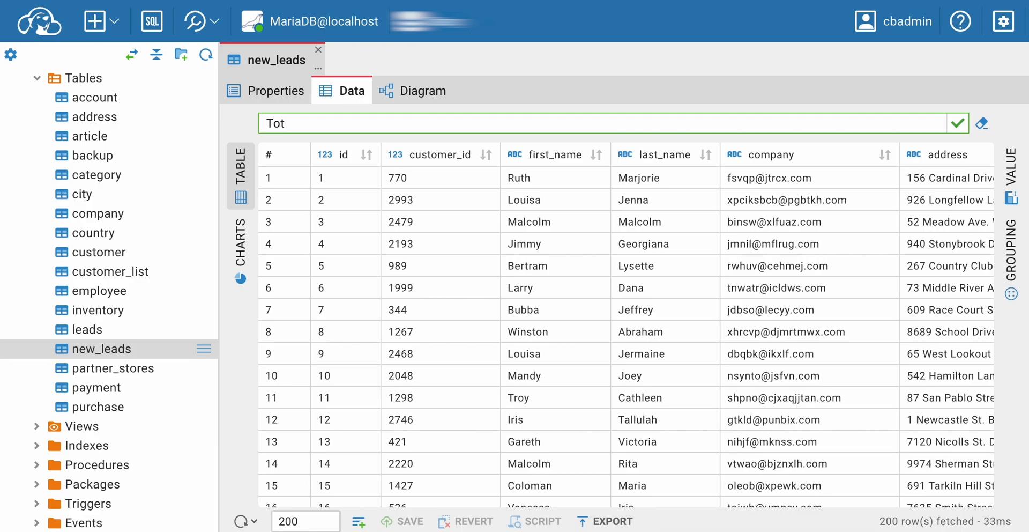
type("al >")
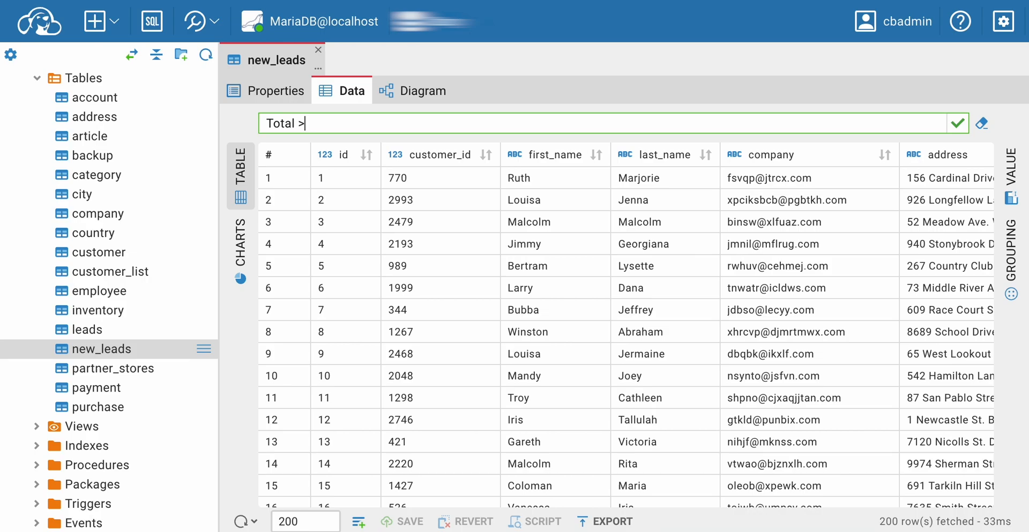
type("20")
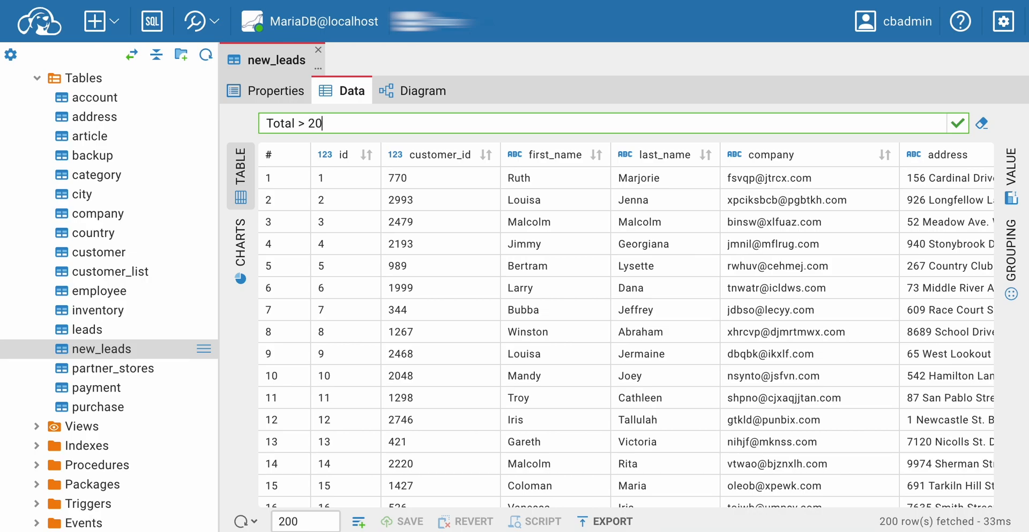
type("0")
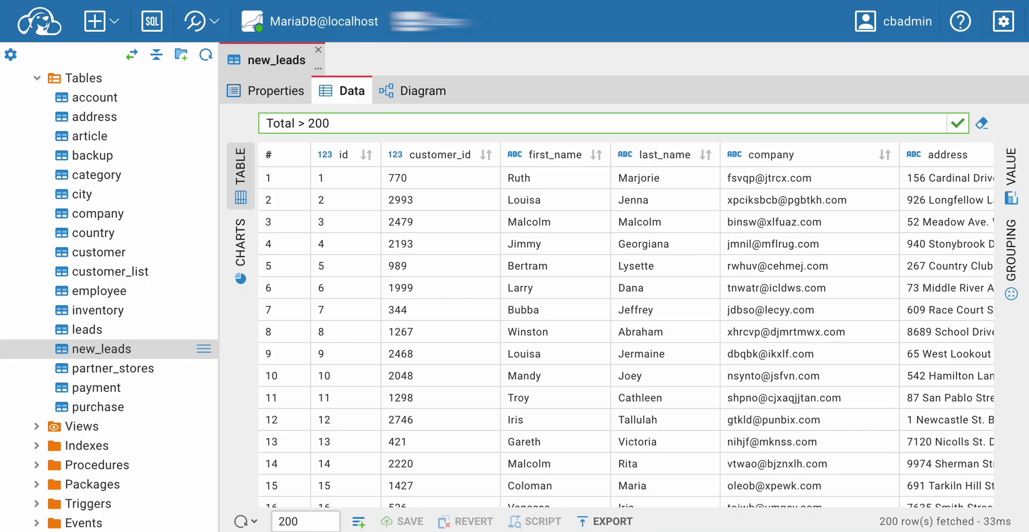
mouse_move(931, 116)
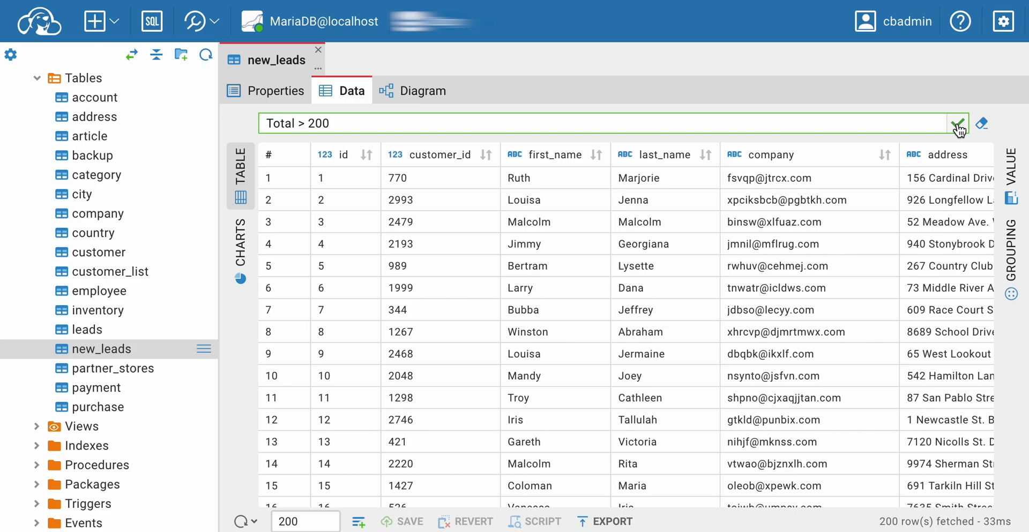
left_click(958, 124)
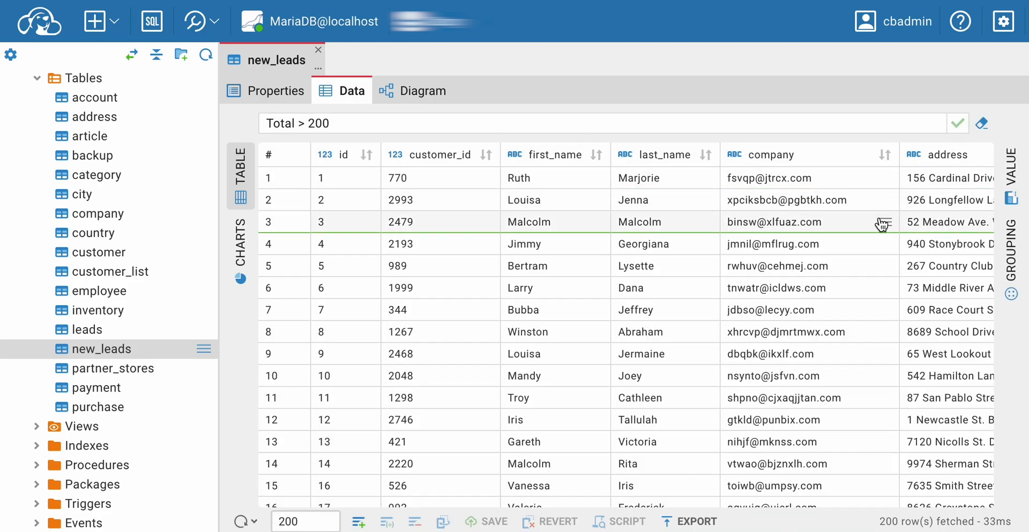
scroll("right", 3)
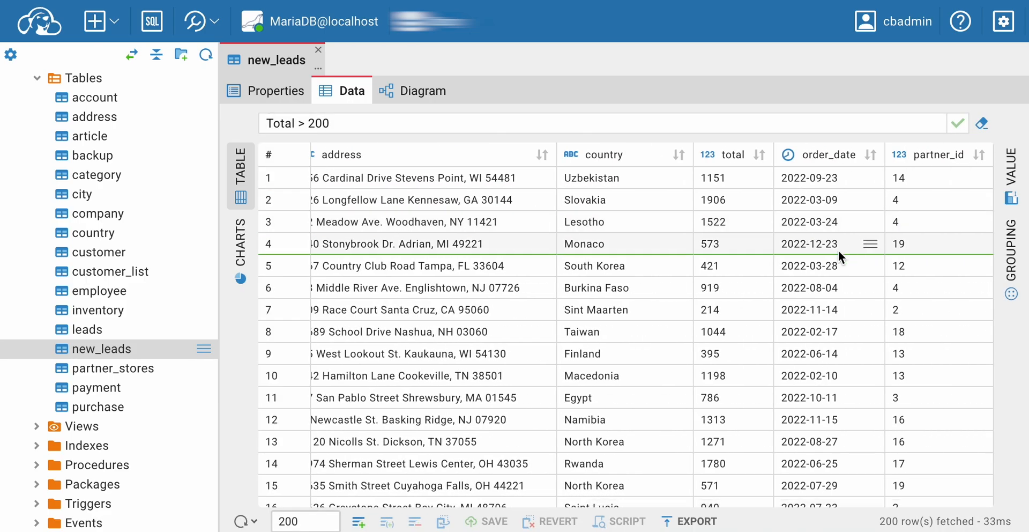
scroll("down", 3)
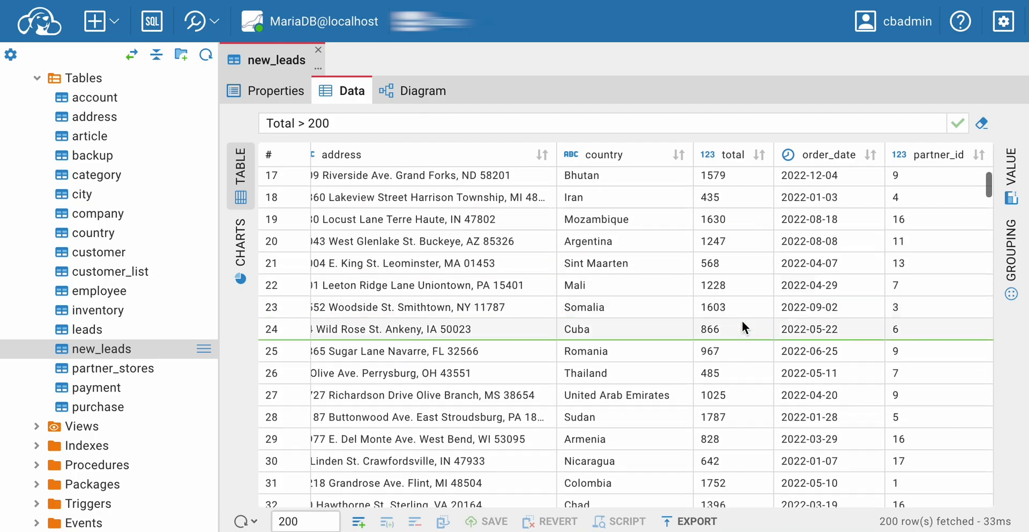
scroll("down", 3)
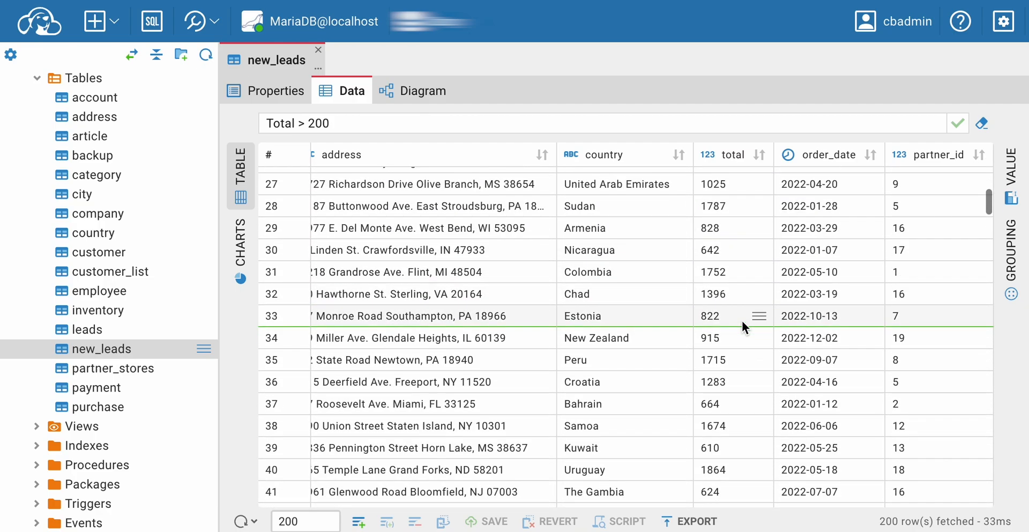
scroll("up", 3)
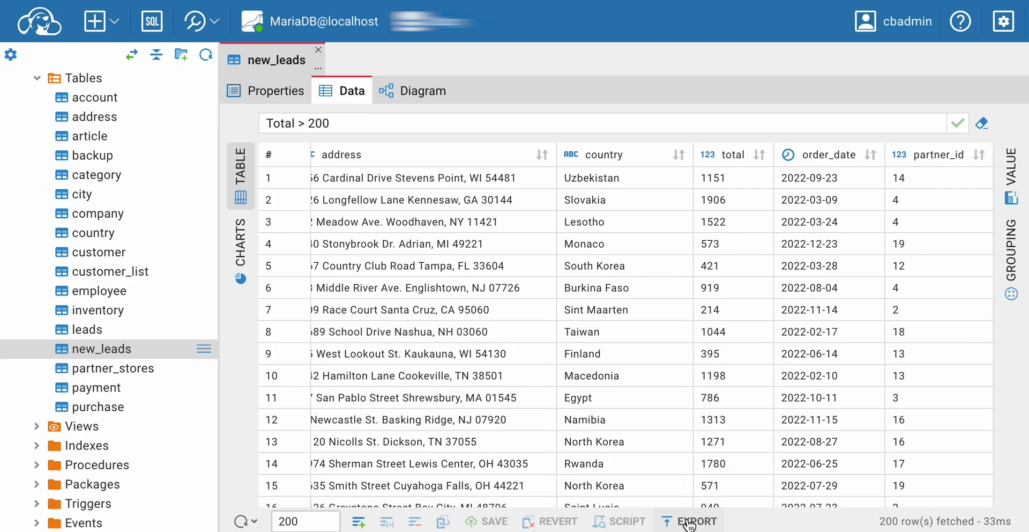
Export the filtered rows to XLSX and download them as new_leads (1).xlsx.
left_click(688, 521)
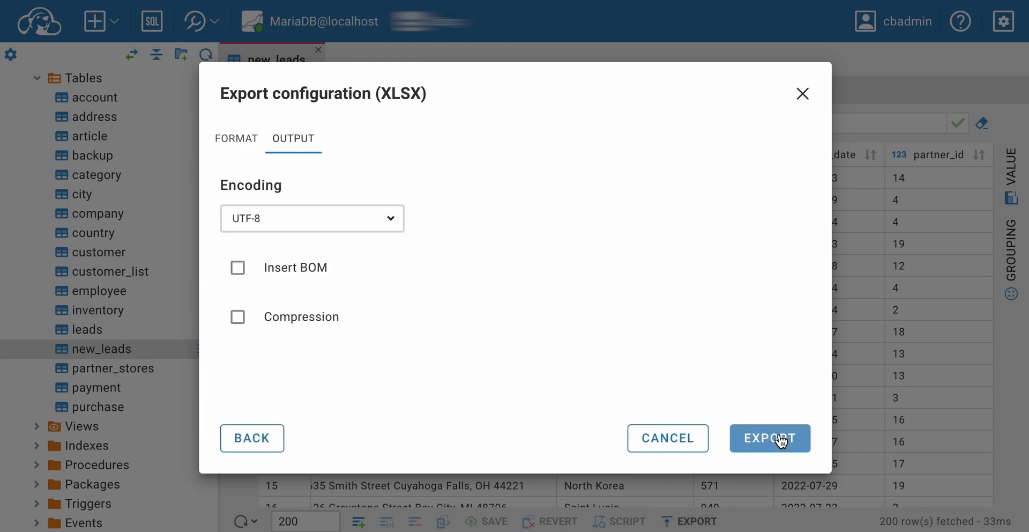
left_click(770, 437)
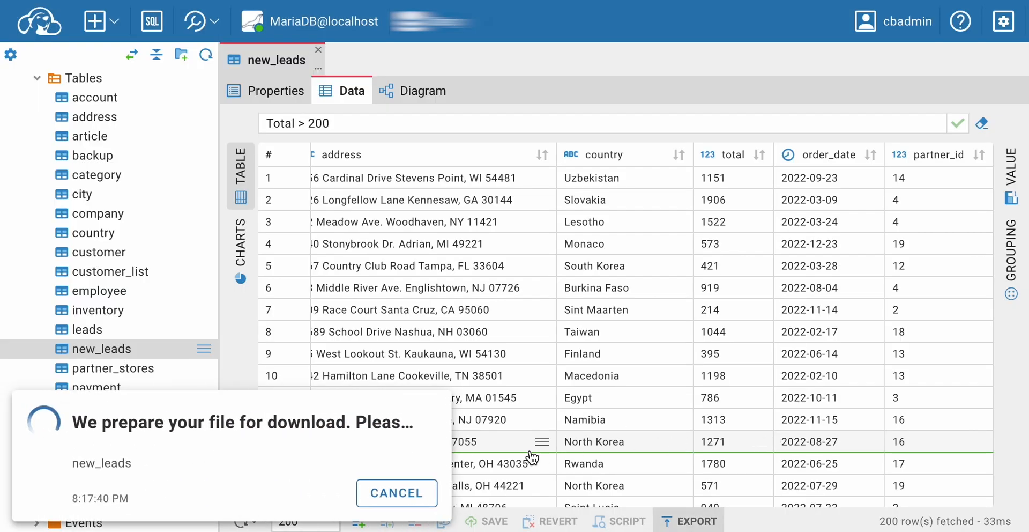
left_click(396, 493)
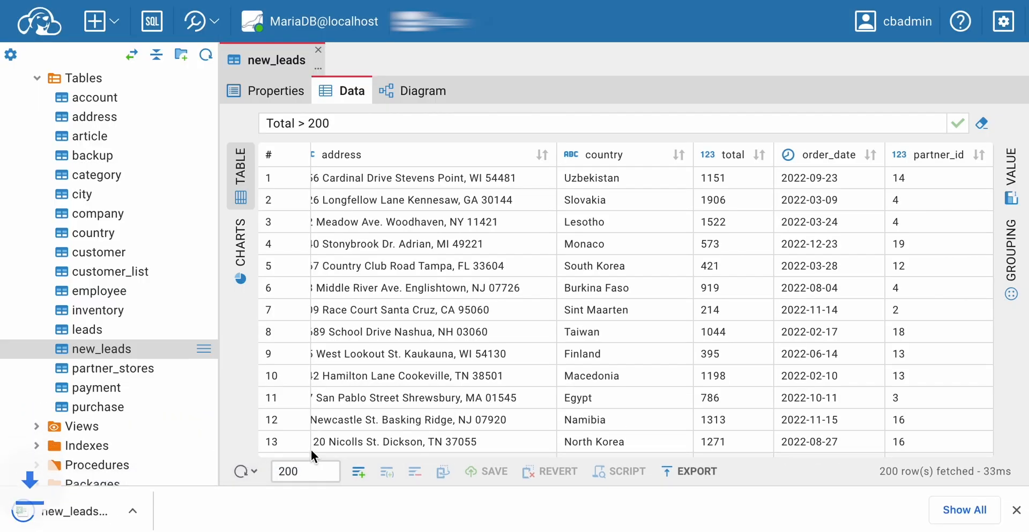
left_click(696, 471)
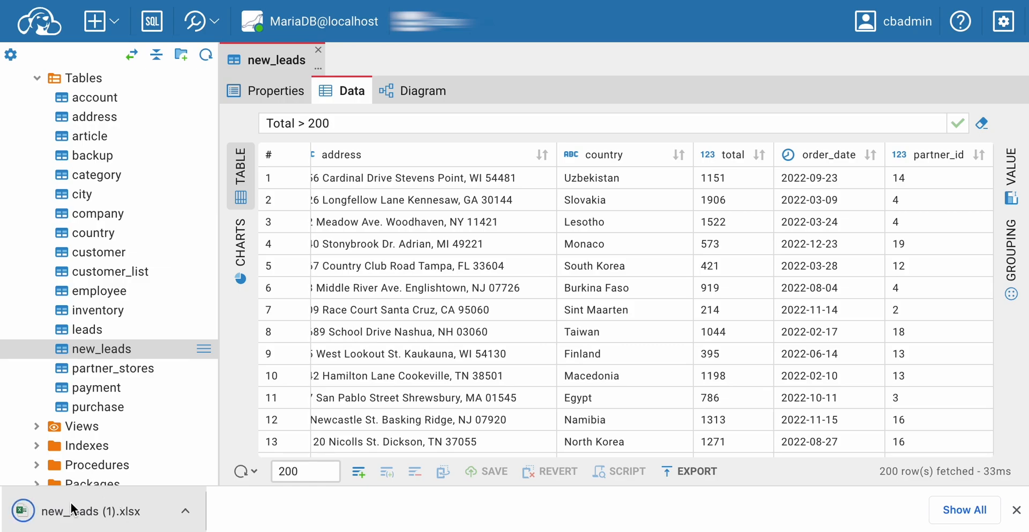
left_click(1015, 510)
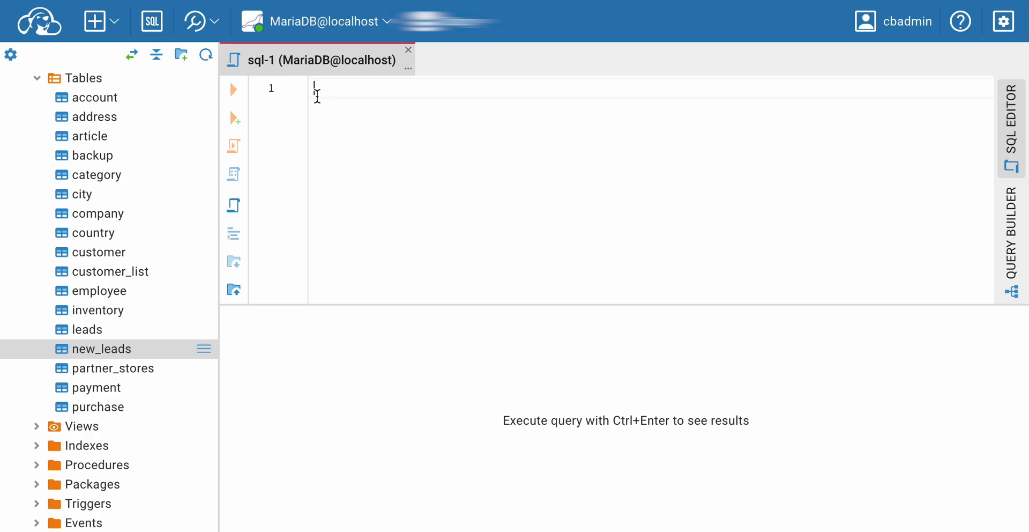
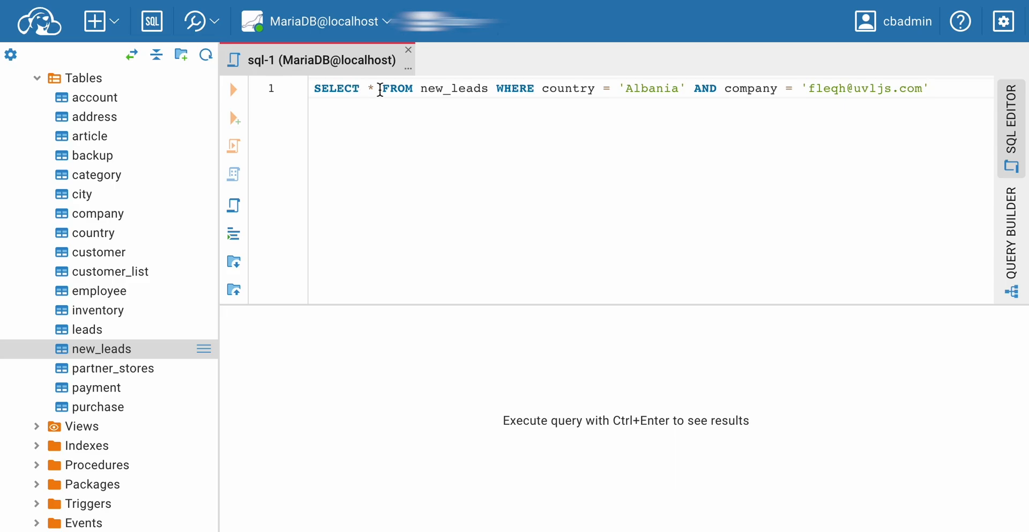
left_click(501, 88)
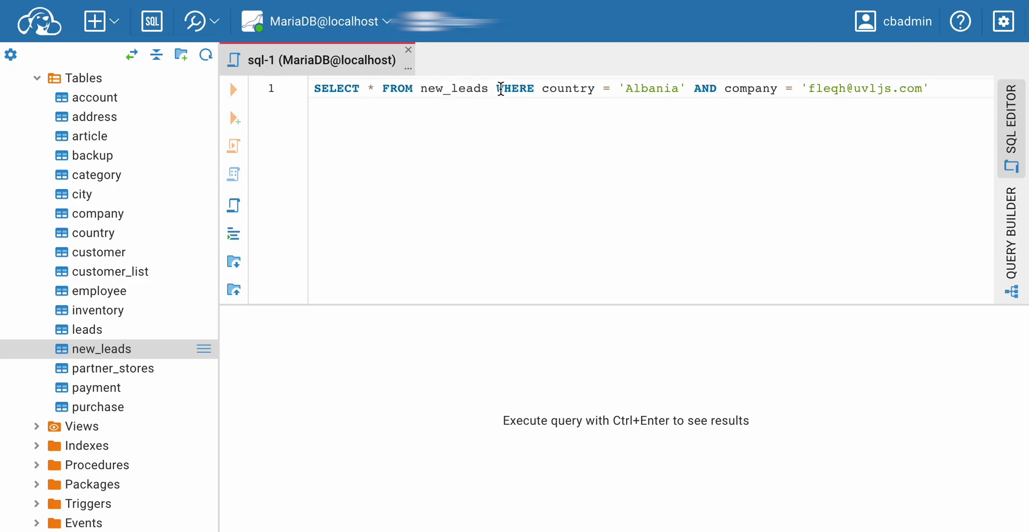
mouse_move(676, 88)
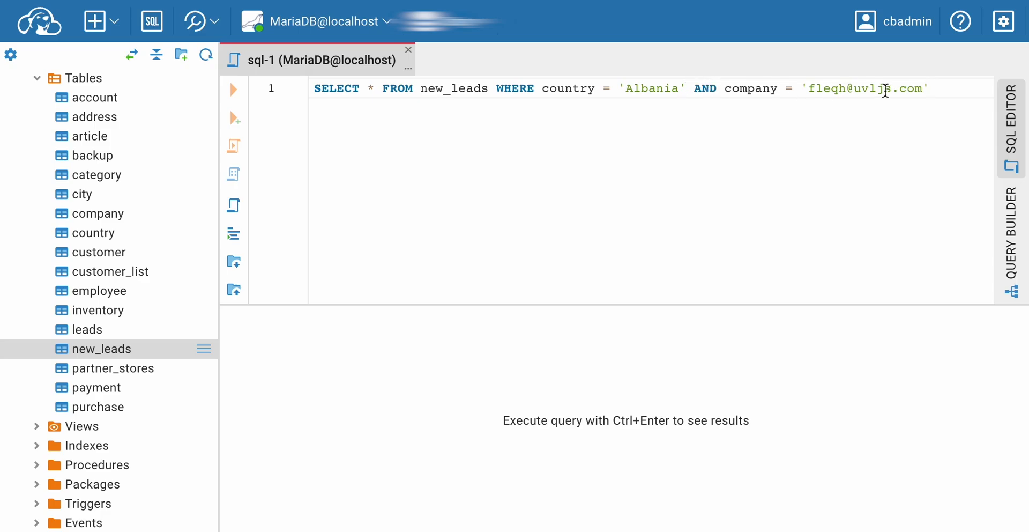
type("A")
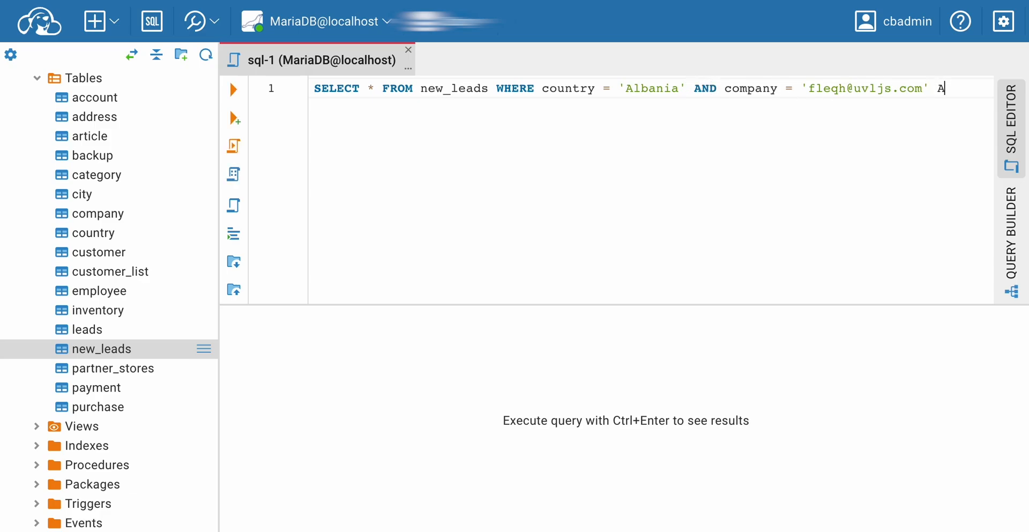
type("ND Total >")
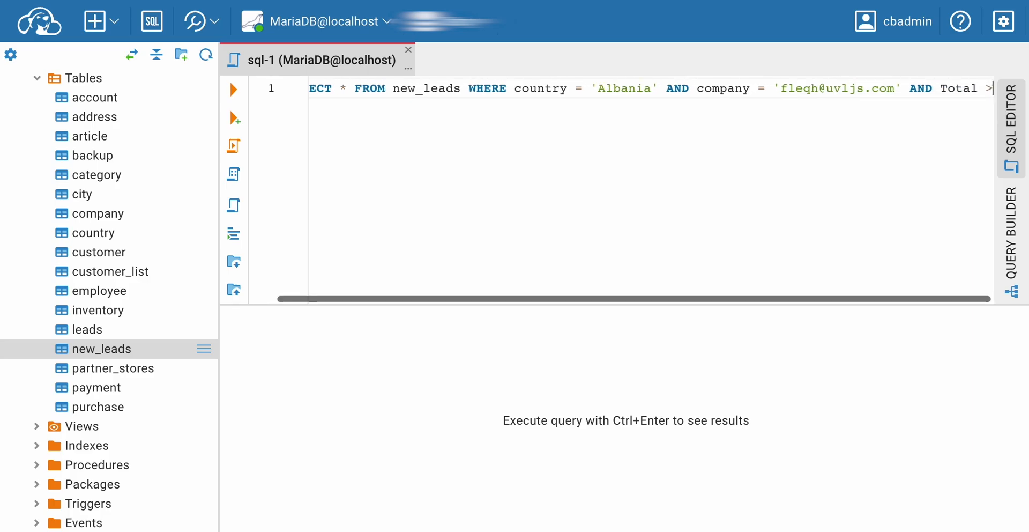
scroll("right", 3)
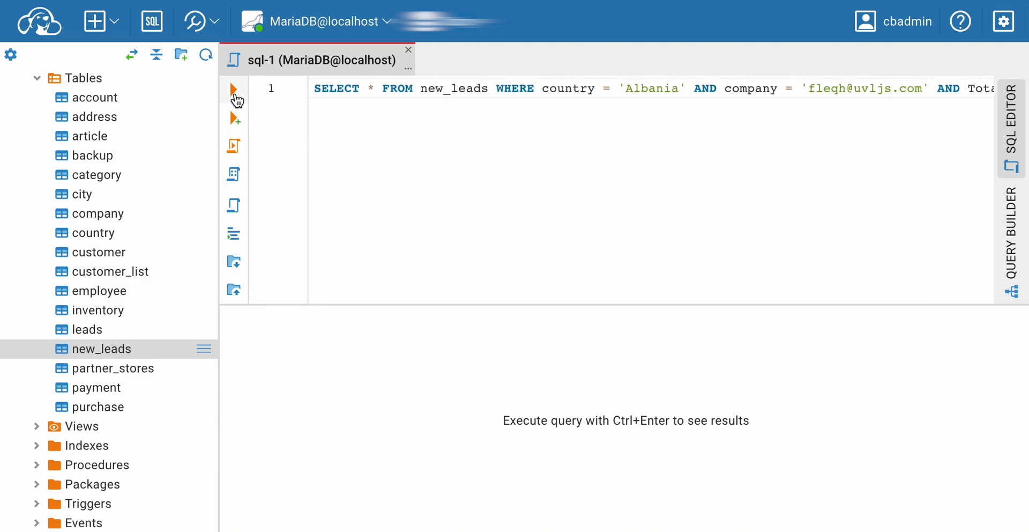
Execute the query and export its one-row result to XLSX.
left_click(232, 89)
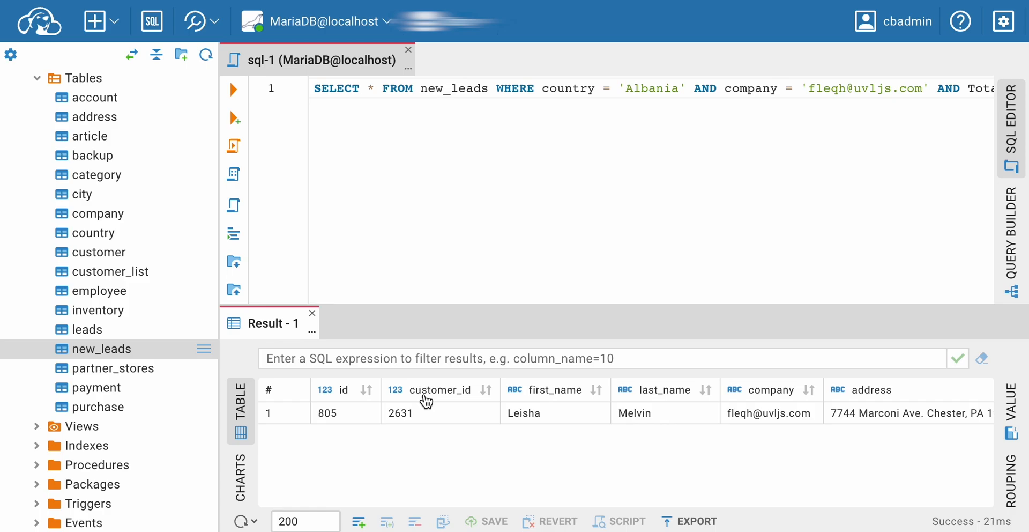
scroll("right", 3)
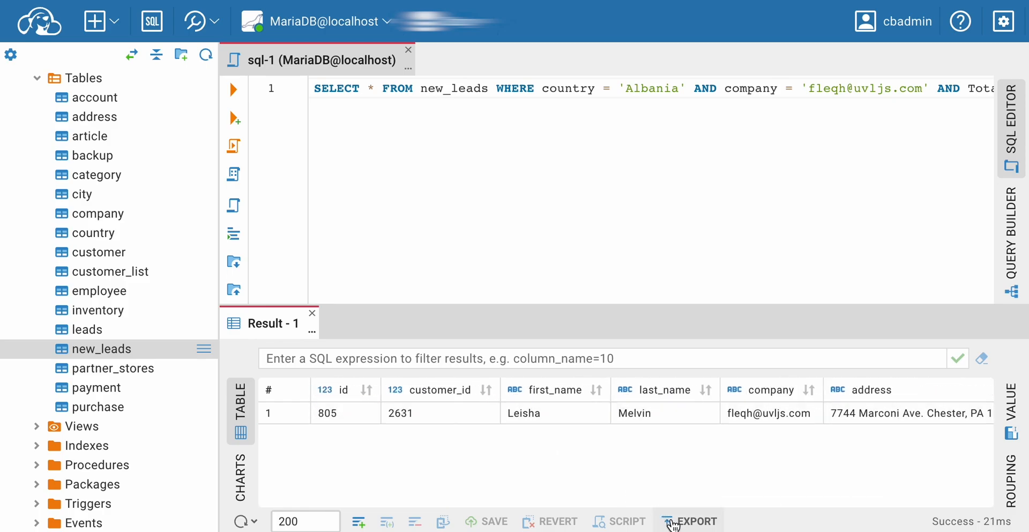
left_click(689, 521)
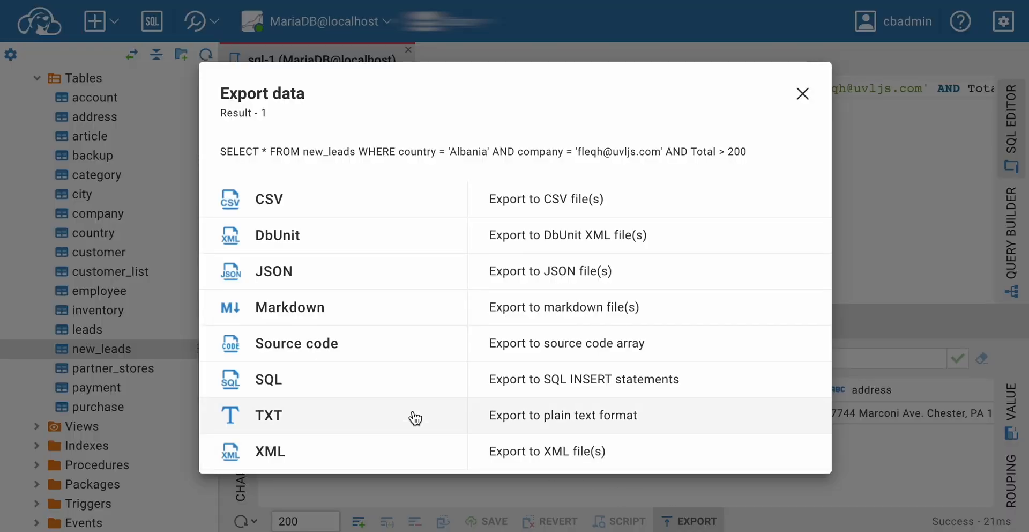
scroll("down", 3)
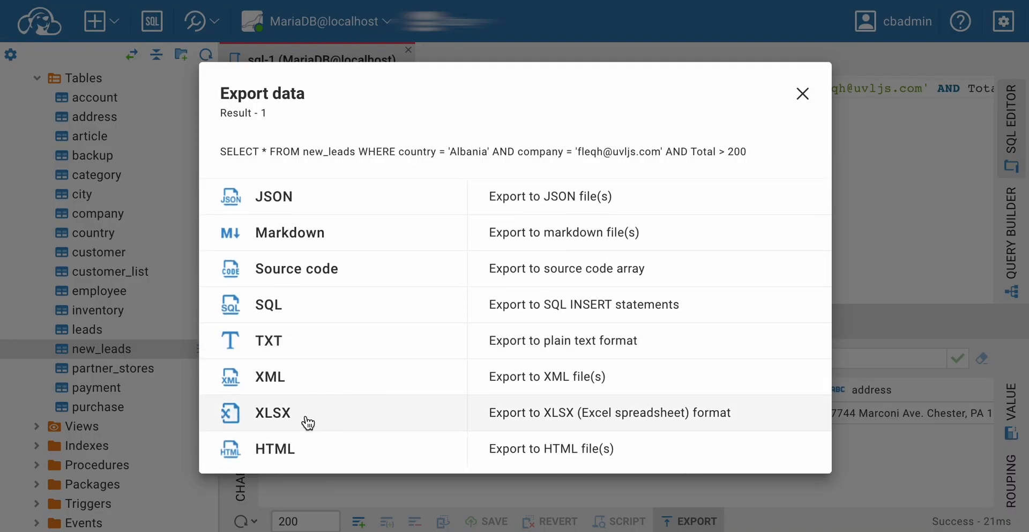
mouse_move(279, 417)
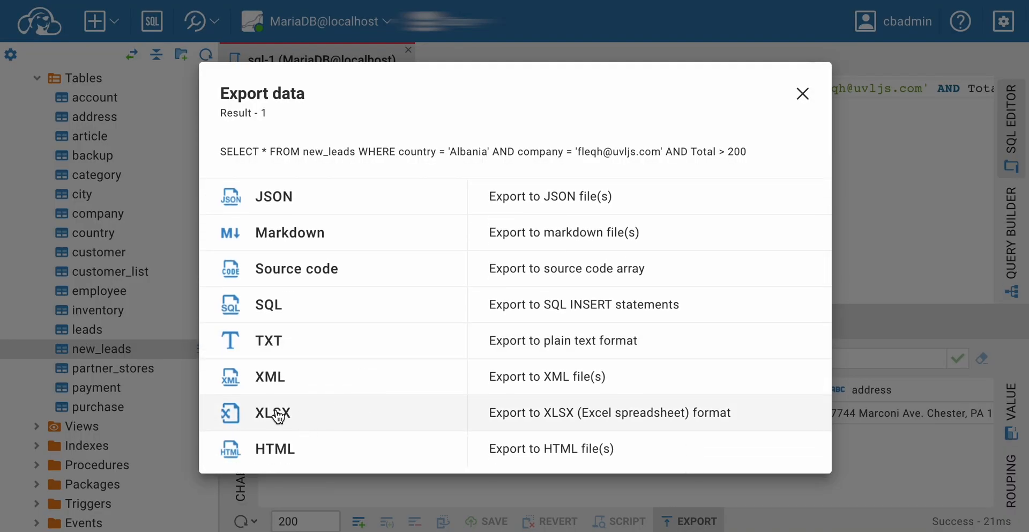
left_click(271, 412)
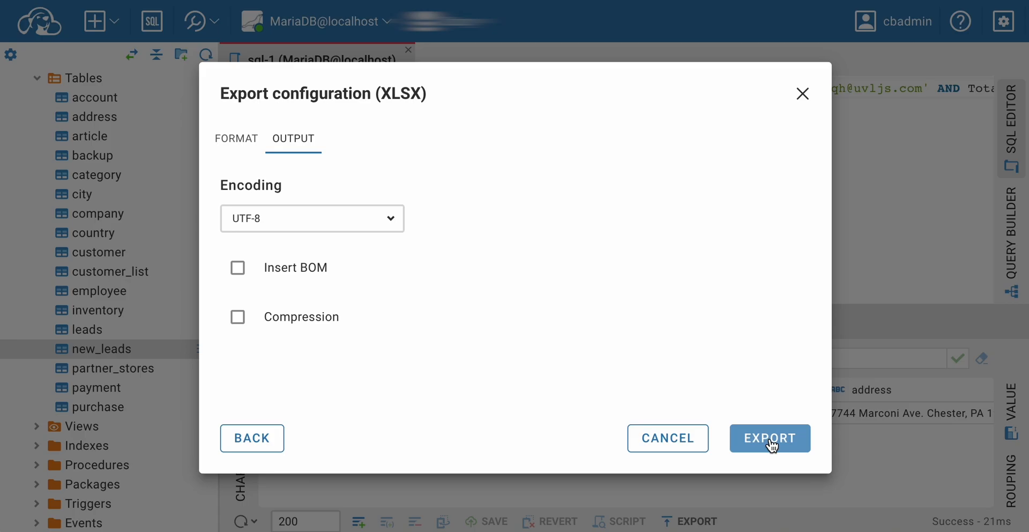
left_click(770, 437)
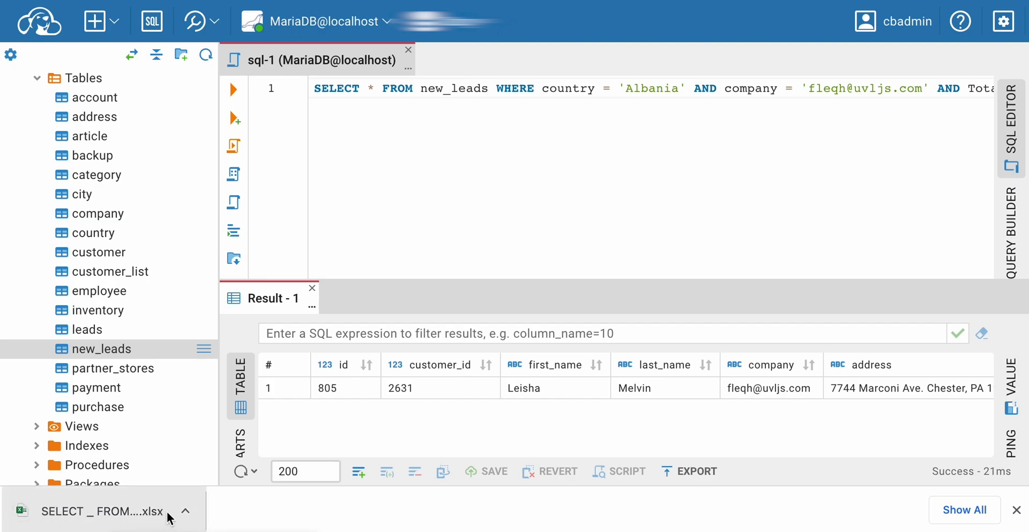
mouse_move(304, 444)
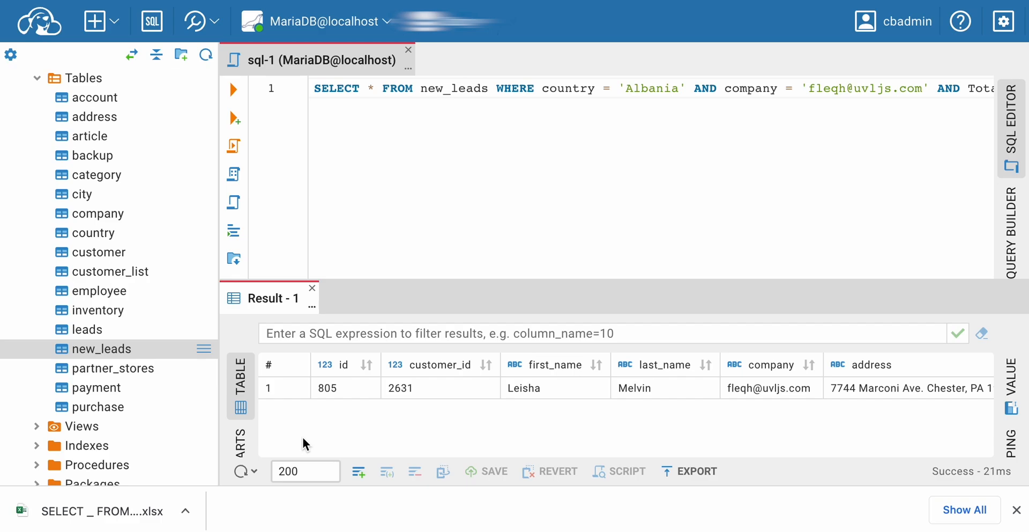
mouse_move(314, 297)
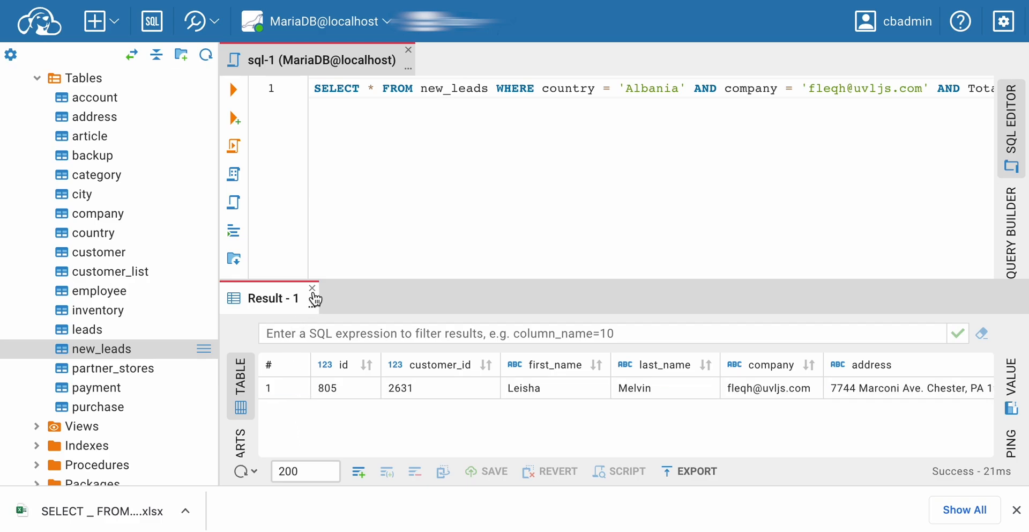
Close the Result - 1 panel and the sql-1 editor tab.
left_click(313, 289)
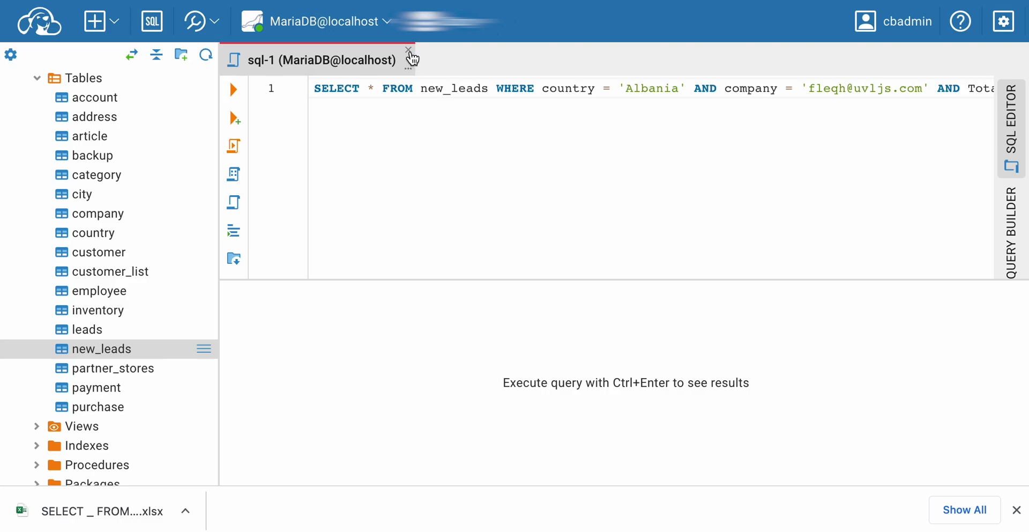
left_click(410, 60)
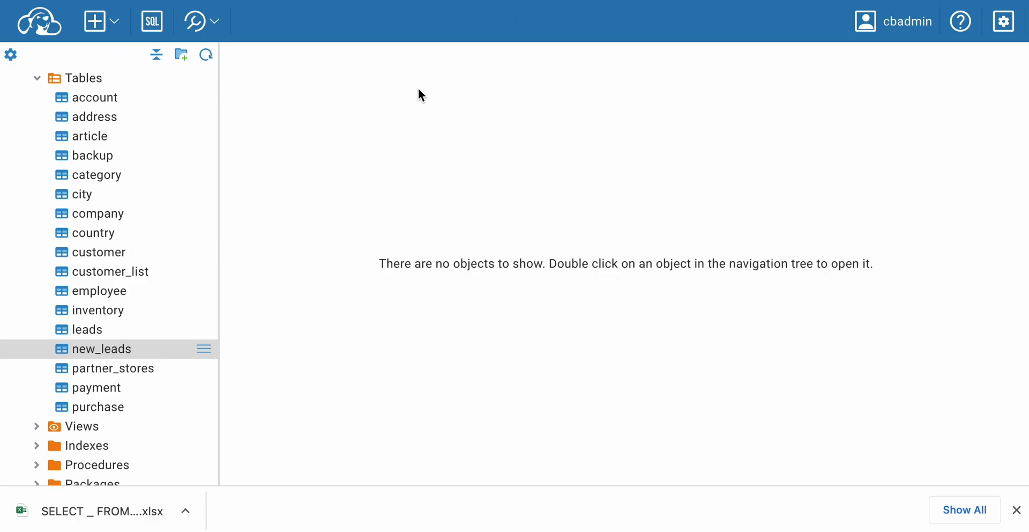
mouse_move(425, 112)
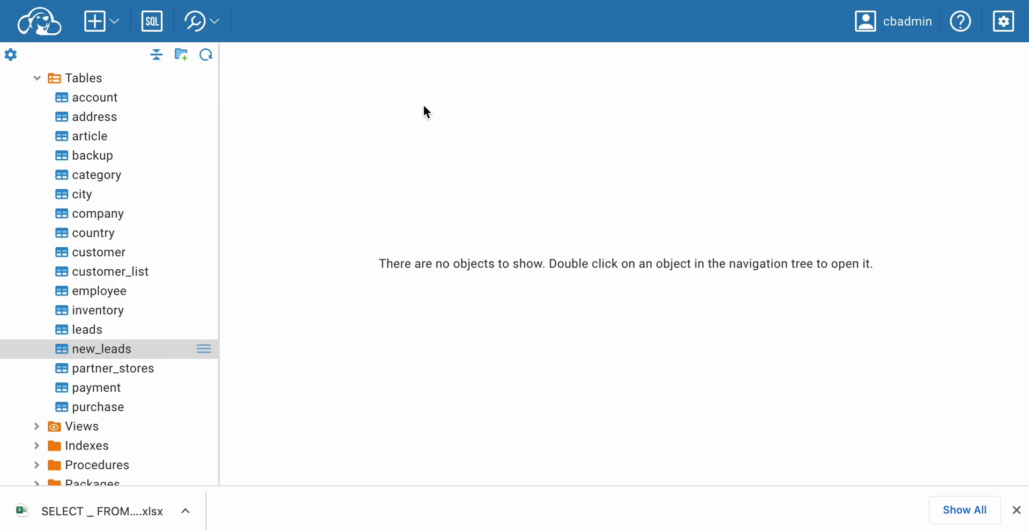